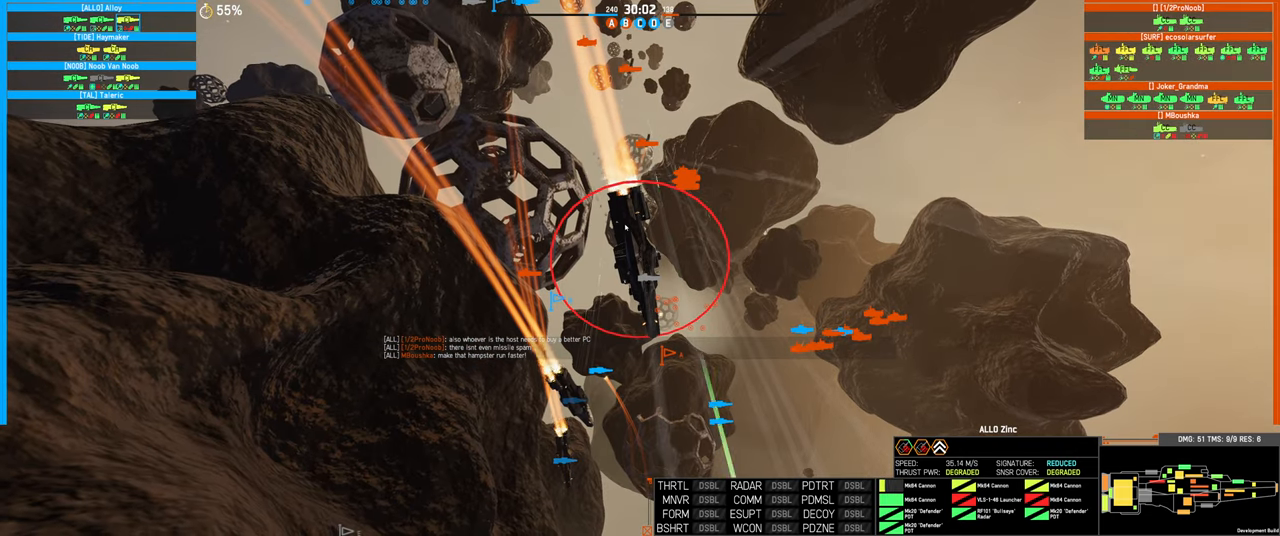
- Send ALL-chat messages 'It's running so m...' and 'definitely going to re...' to the other players
key("enter")
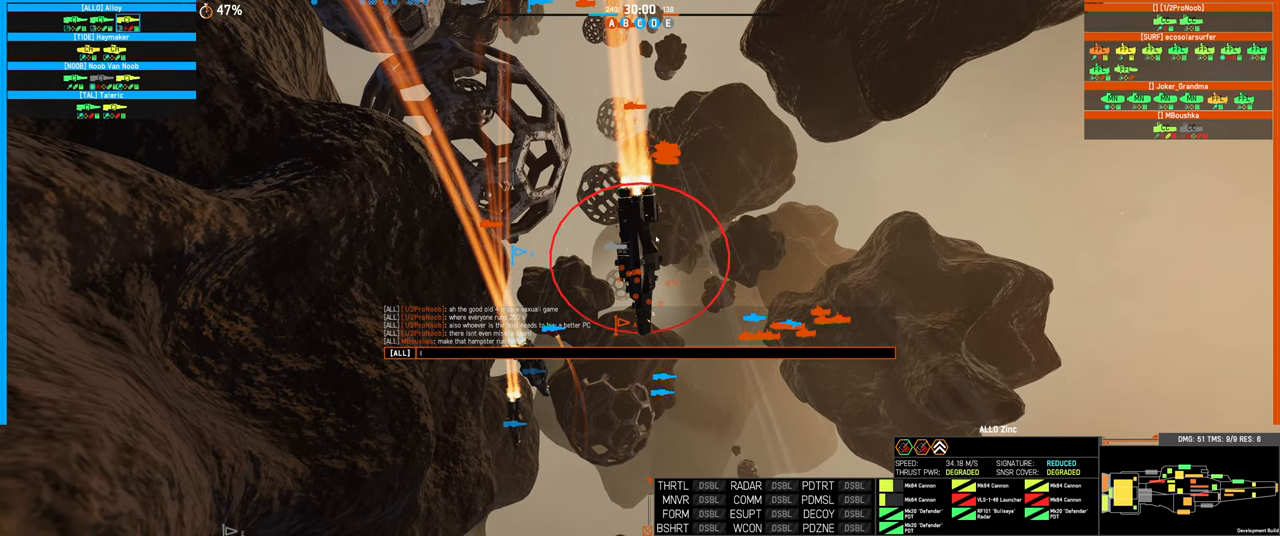
type("It's running so m")
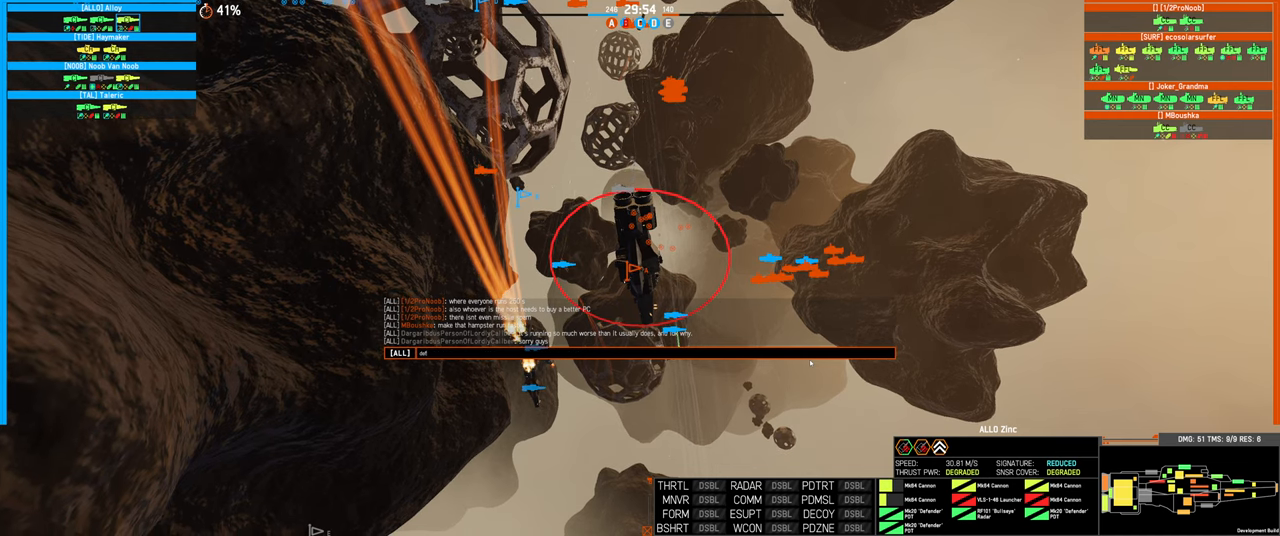
type("definitely going to re")
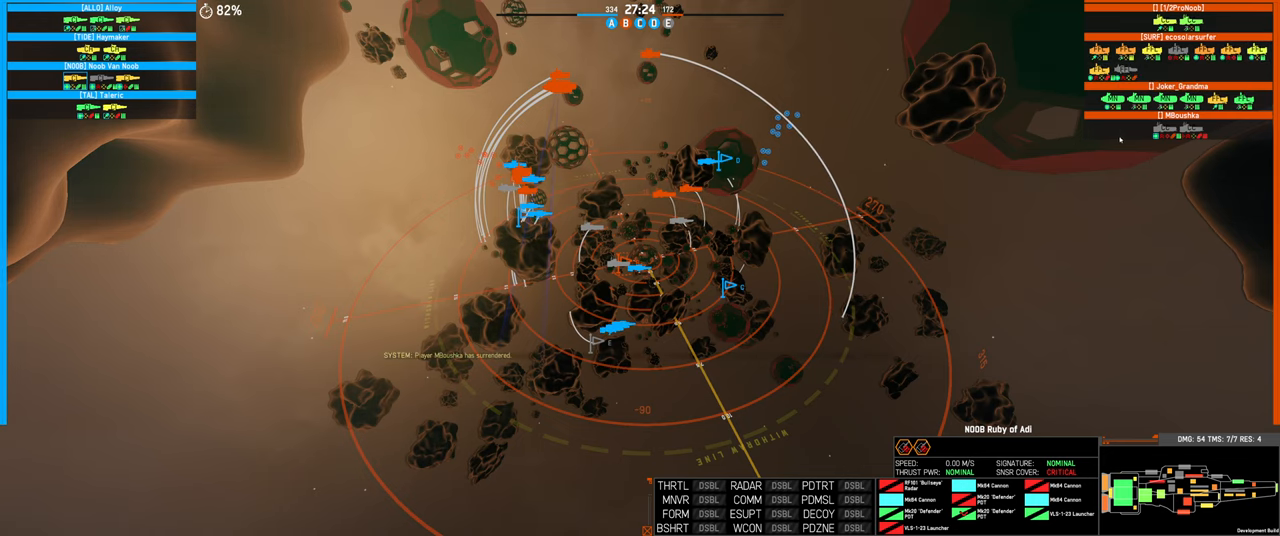
mouse_move(1120, 140)
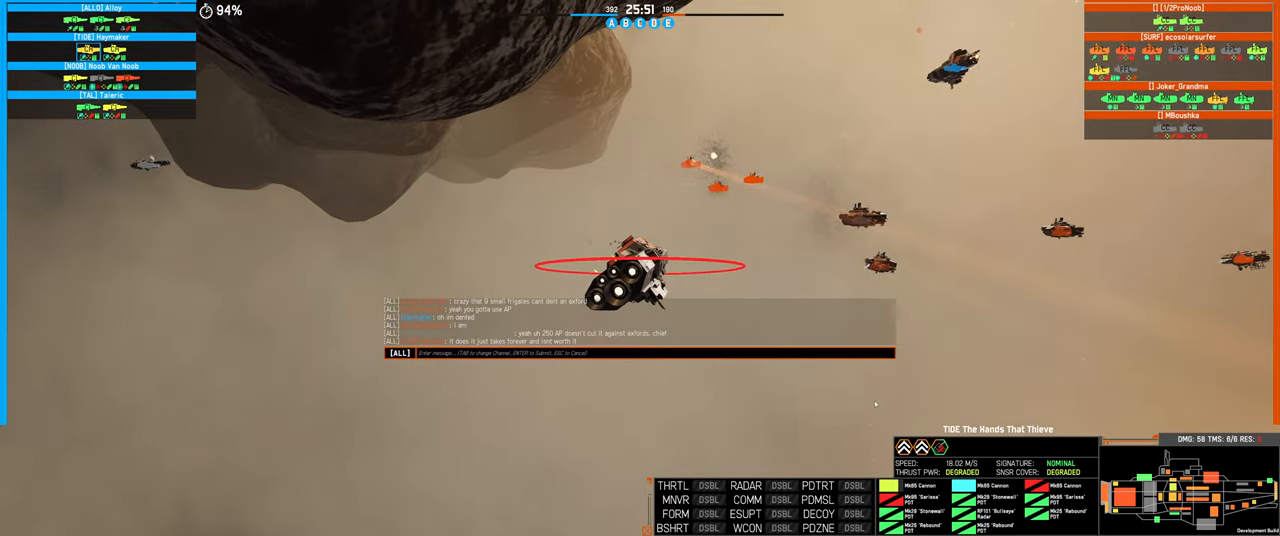
- Send the chat message 'hencx,' while the fleet fights beside the large asteroid
type("hencx,")
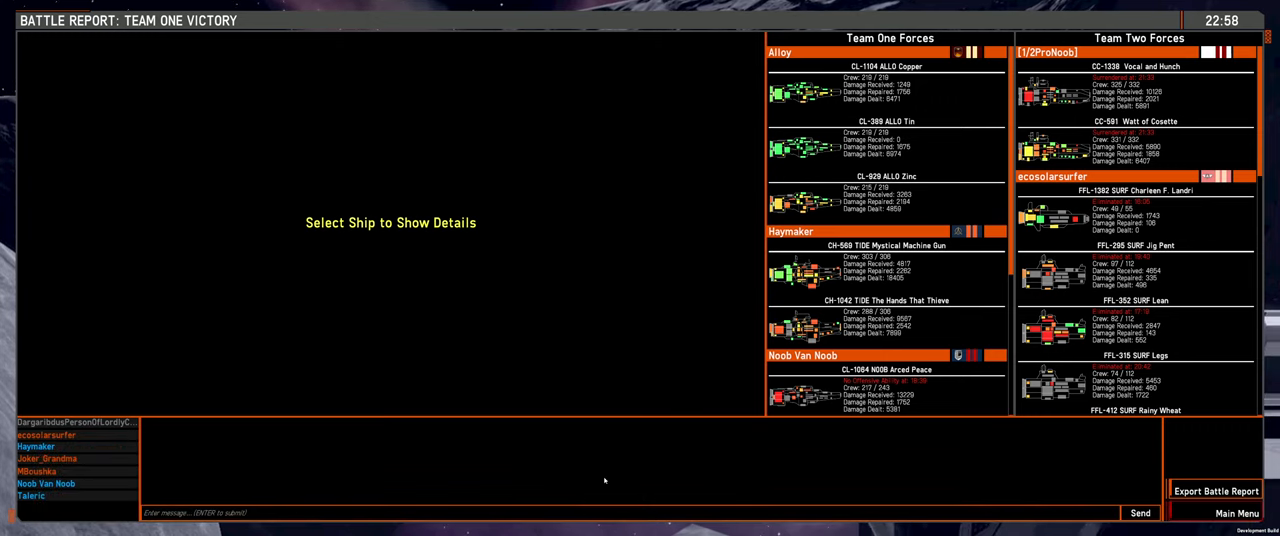
- Scroll the Team One Forces list down toward SURF The Beery Smirk's entry
scroll("down", 3)
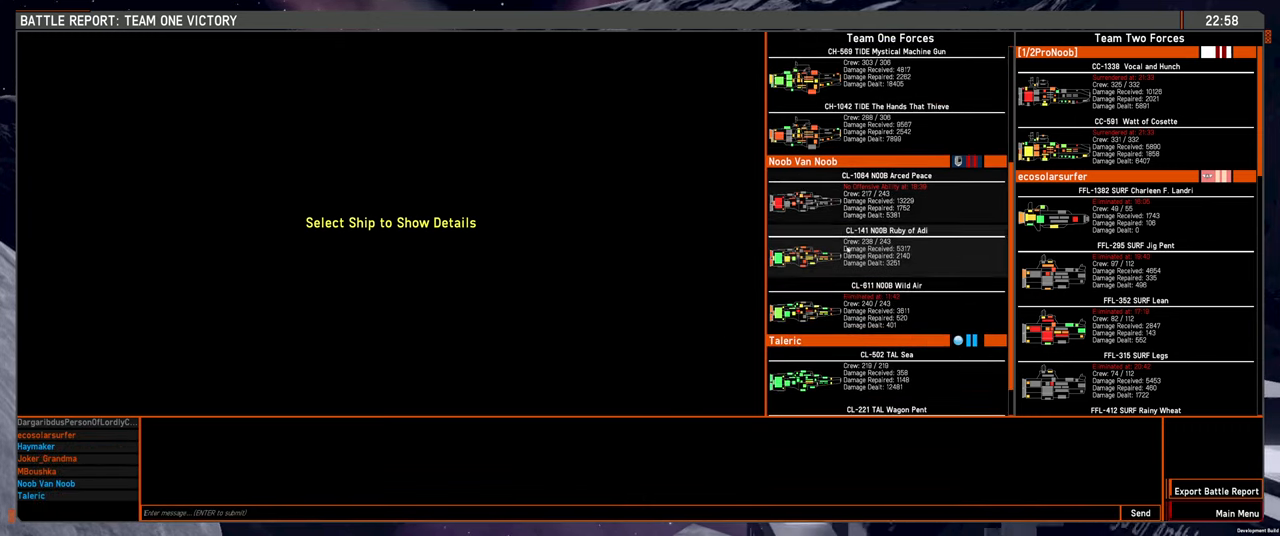
scroll("down", 3)
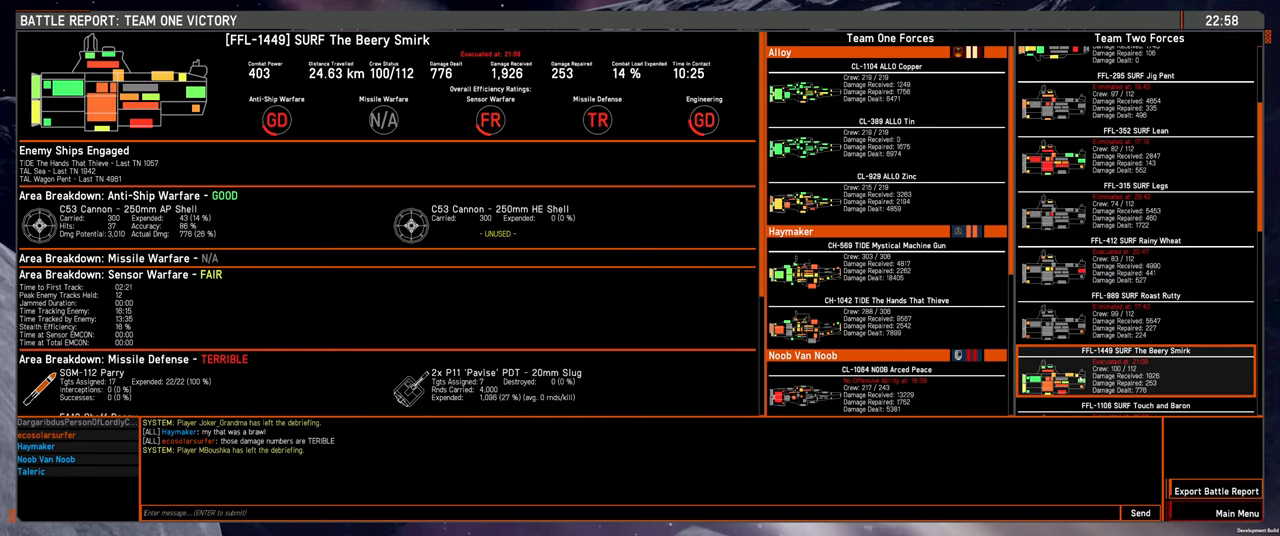
- Review breakdowns for SURF Touch and Baron, SURF Worst of Tarra and Pandora
left_click(1138, 270)
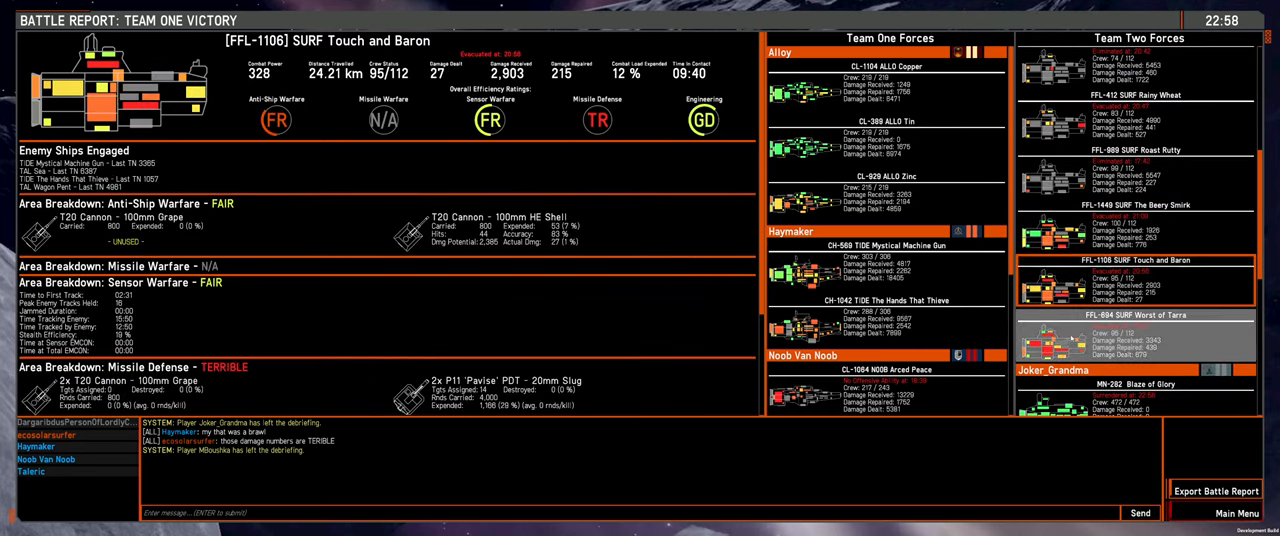
left_click(1138, 324)
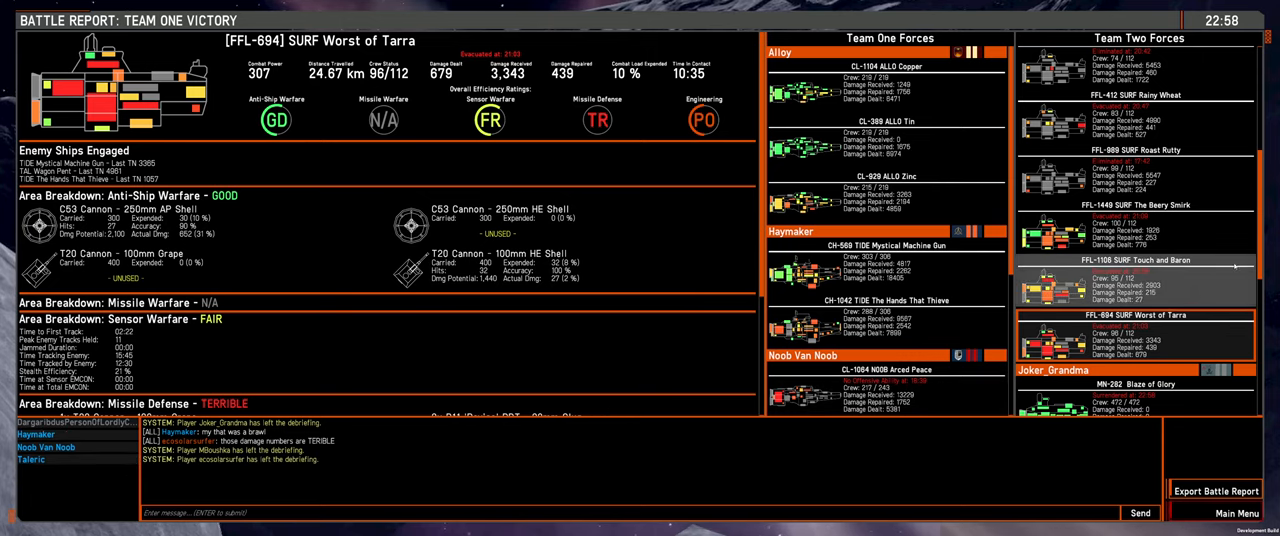
scroll("down", 3)
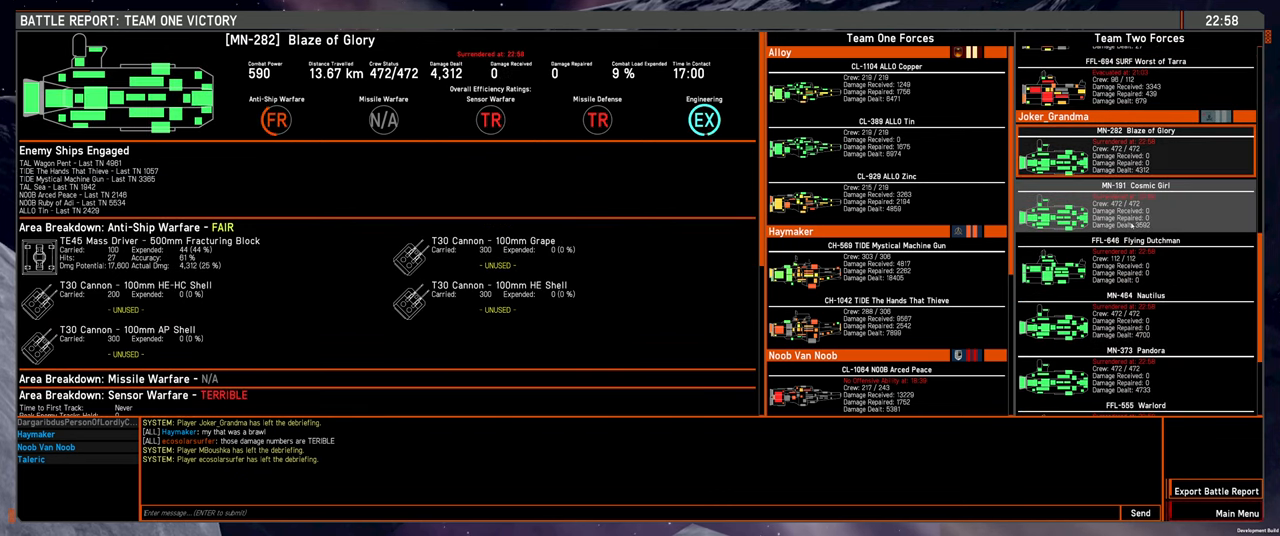
left_click(1136, 372)
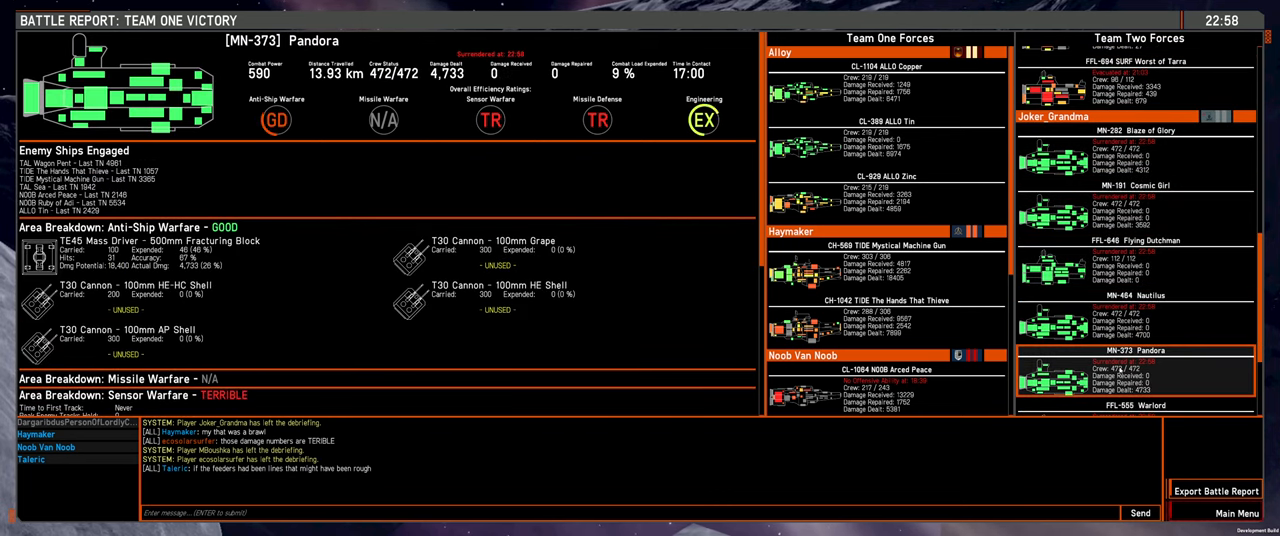
- Review breakdowns for Warlord, Thing 1, Rings and Top, ending on Vocal and Hunch
left_click(1138, 220)
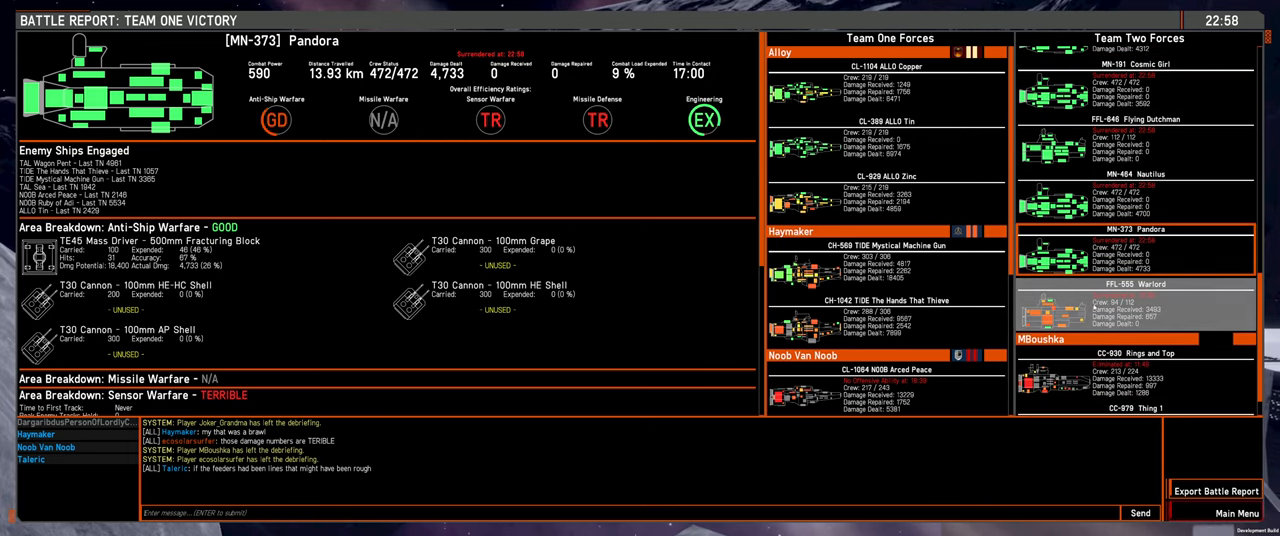
left_click(1136, 244)
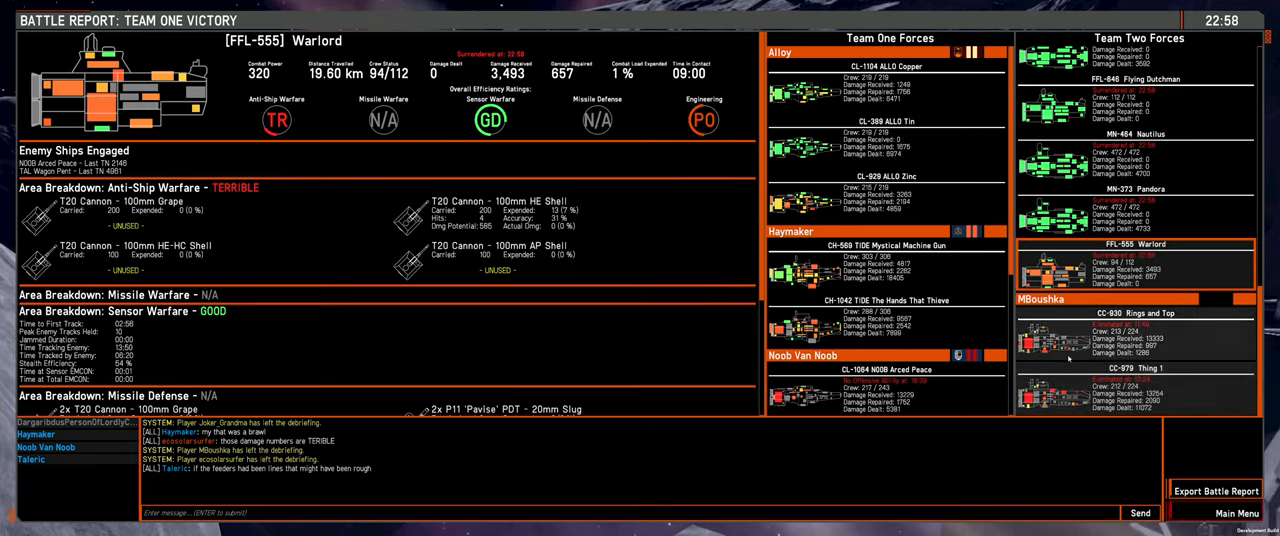
left_click(1136, 384)
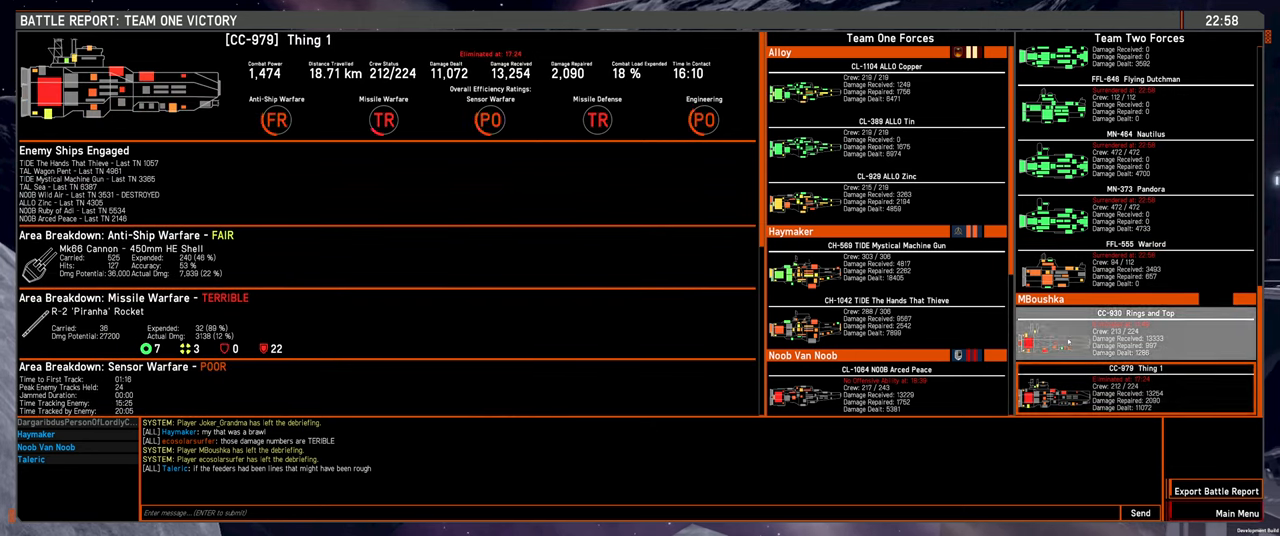
left_click(1136, 328)
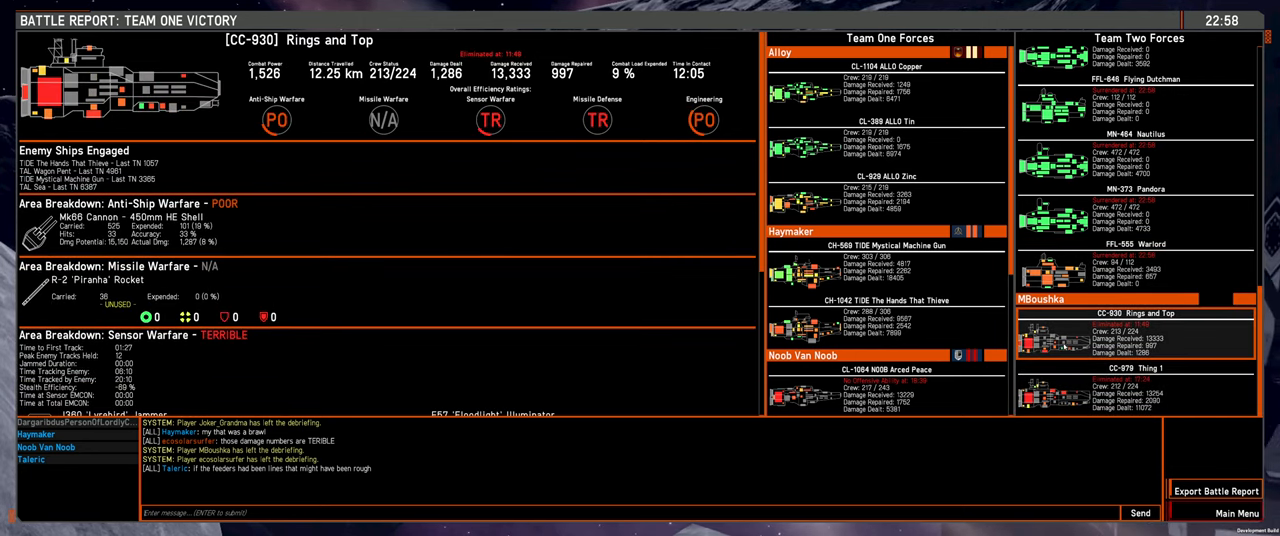
left_click(1136, 390)
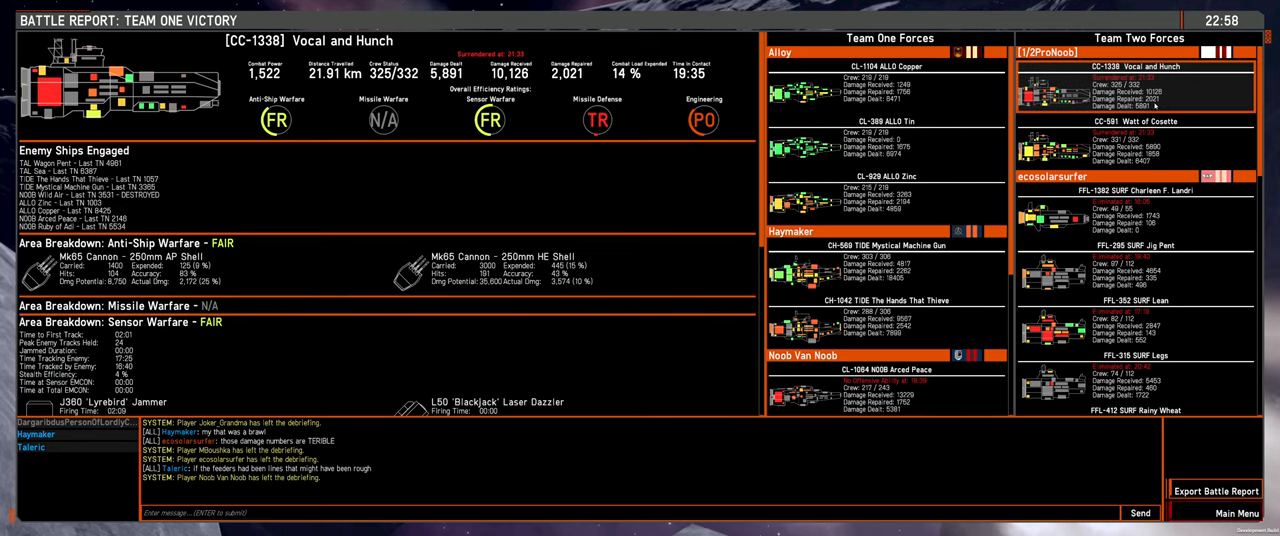
- Show the performance breakdown for friendly ship CL-1104 ALLO Copper
left_click(1136, 138)
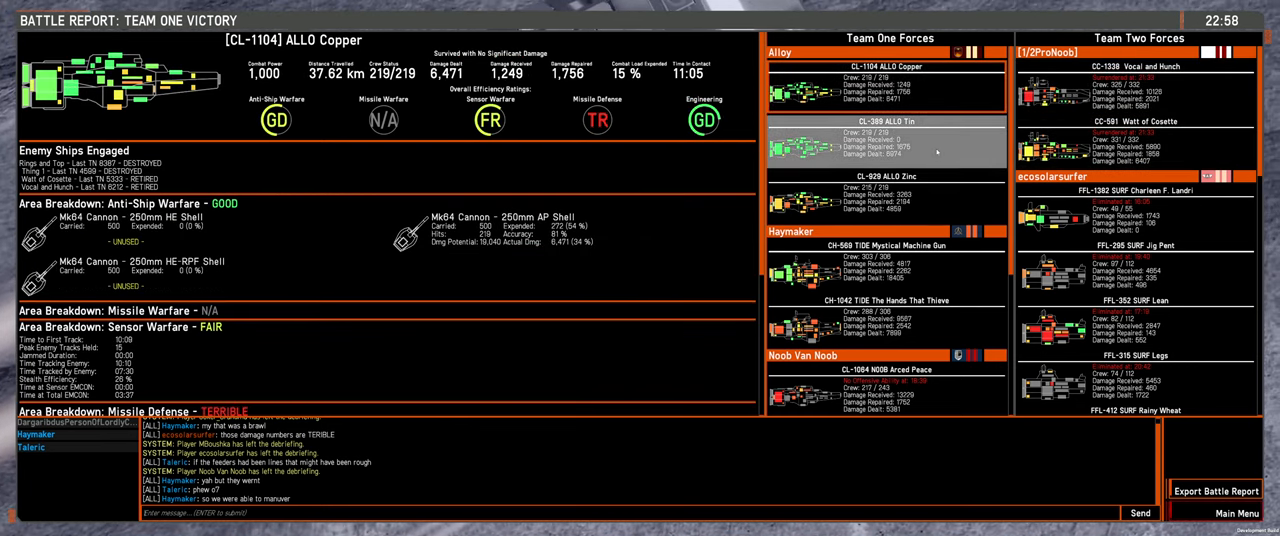
- Review breakdowns for ALLO Zinc, TIDE Mystical Machine Gun and The Hands That Thieve
left_click(888, 190)
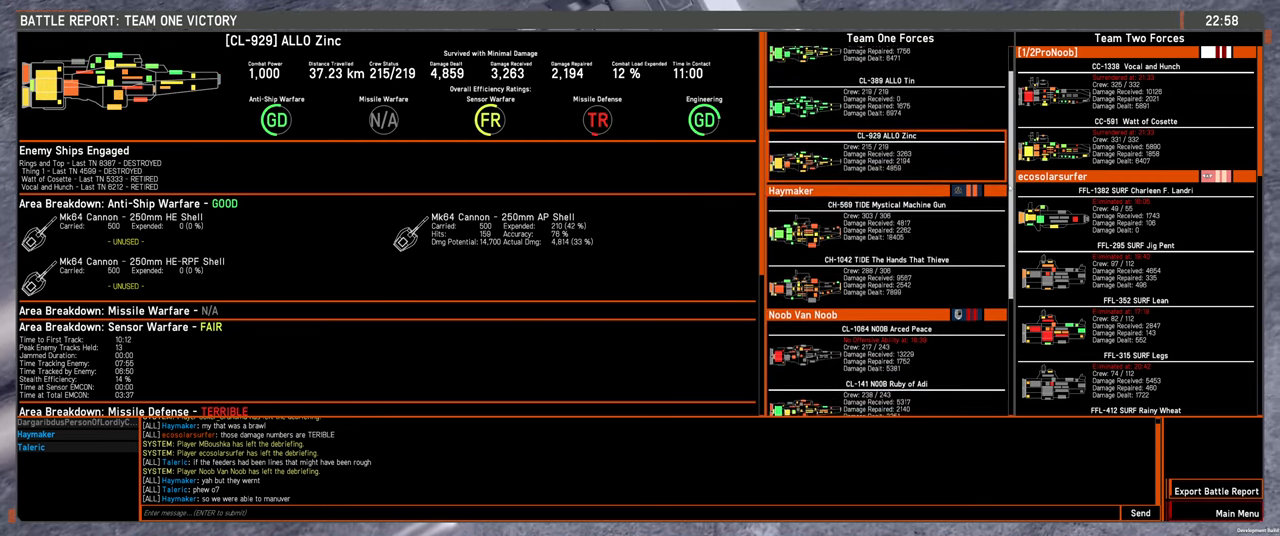
left_click(888, 262)
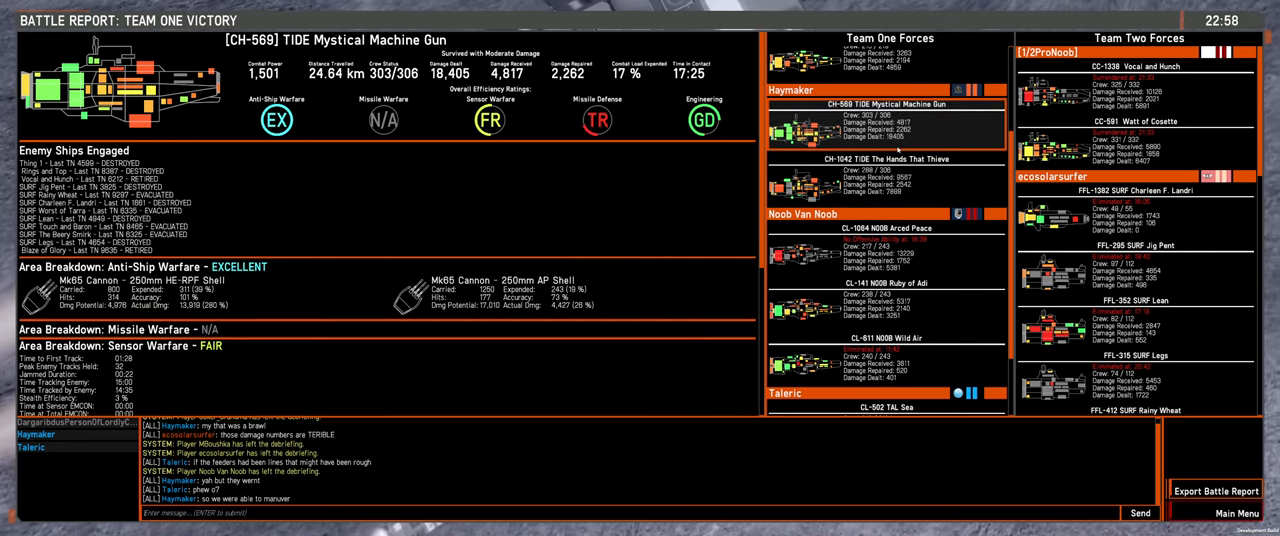
left_click(888, 168)
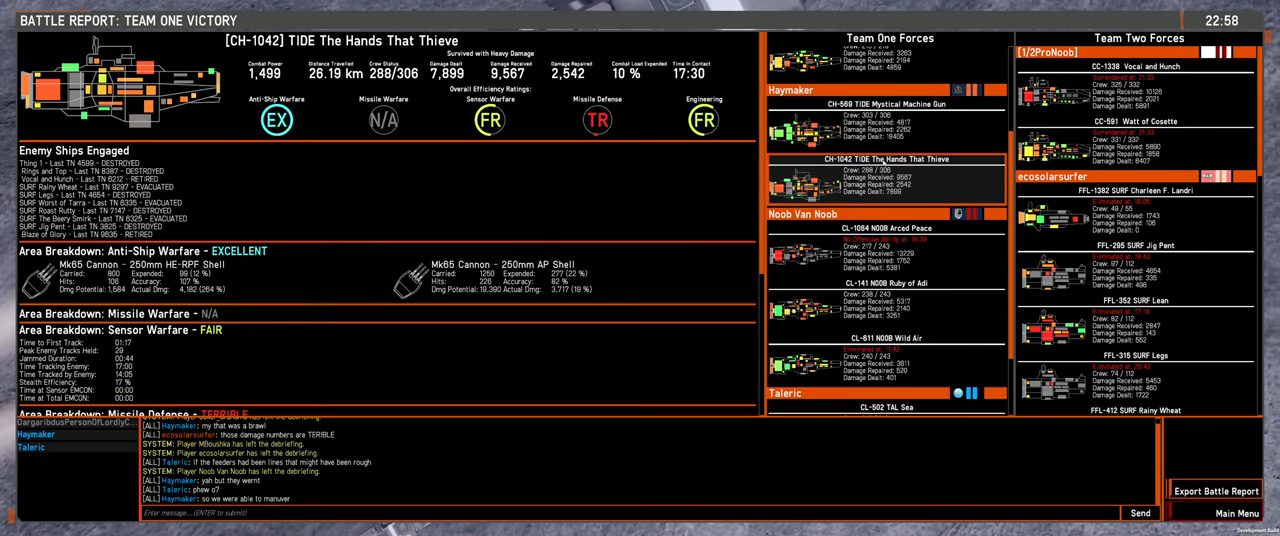
- Revisit TIDE Mystical Machine Gun's results, then return to The Hands That Thieve breakdown
left_click(884, 112)
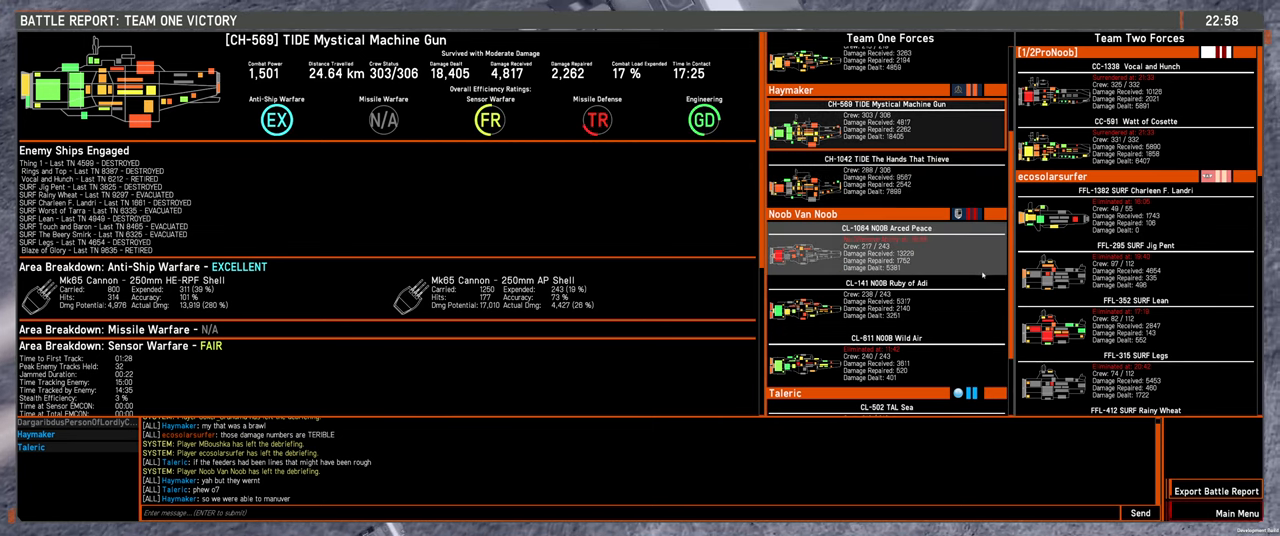
left_click(886, 288)
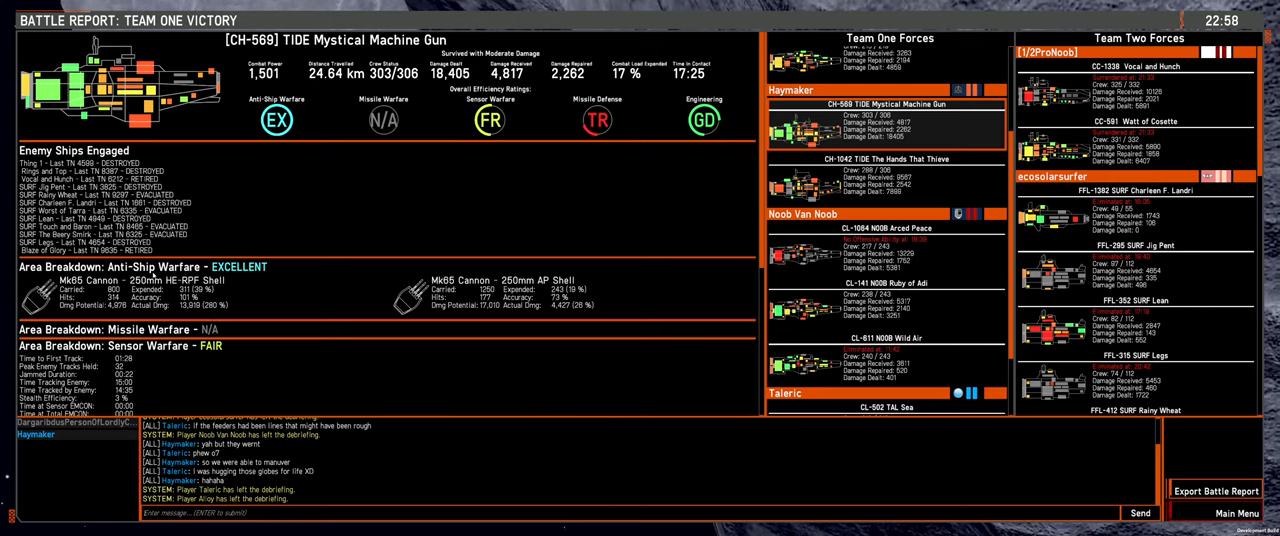
left_click(884, 180)
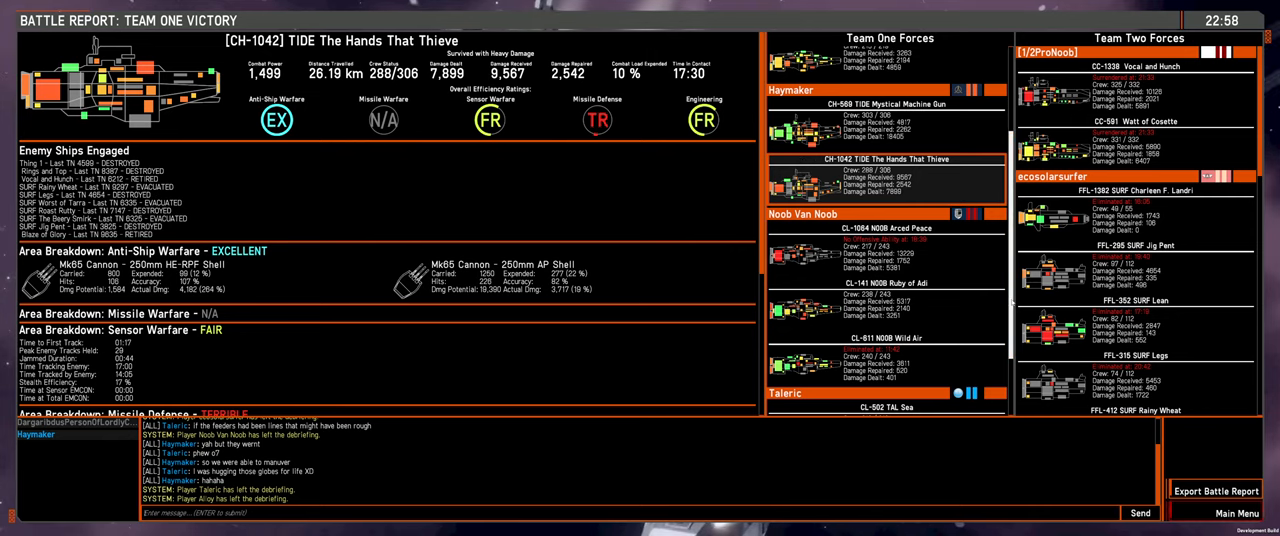
- Scroll the Team One Forces list down to Taleric's TAL Sea and TAL Wagon Fort
scroll("down", 3)
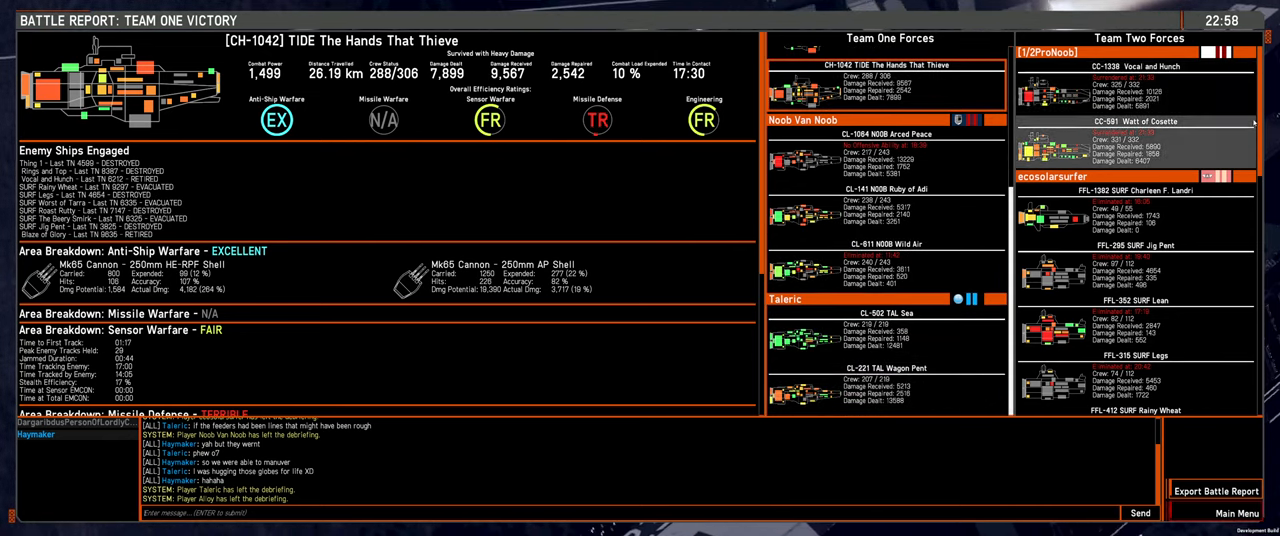
scroll("down", 3)
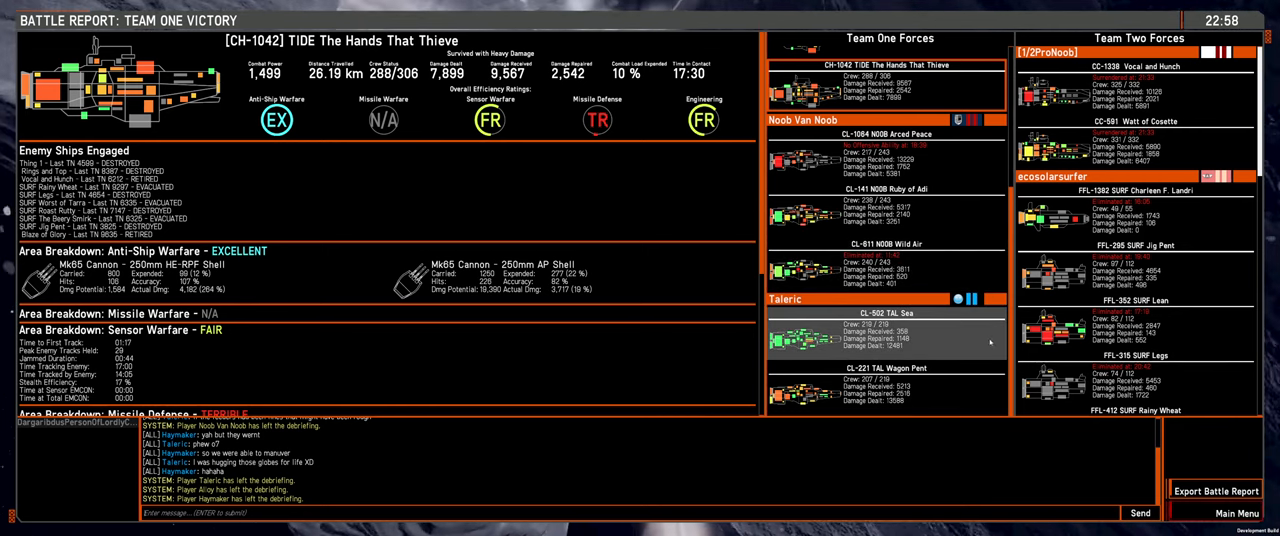
- Review breakdowns for CL-502 TAL Sea and NOOB Arced Peace, ending on CL-611 NOOB Wild Air
left_click(886, 336)
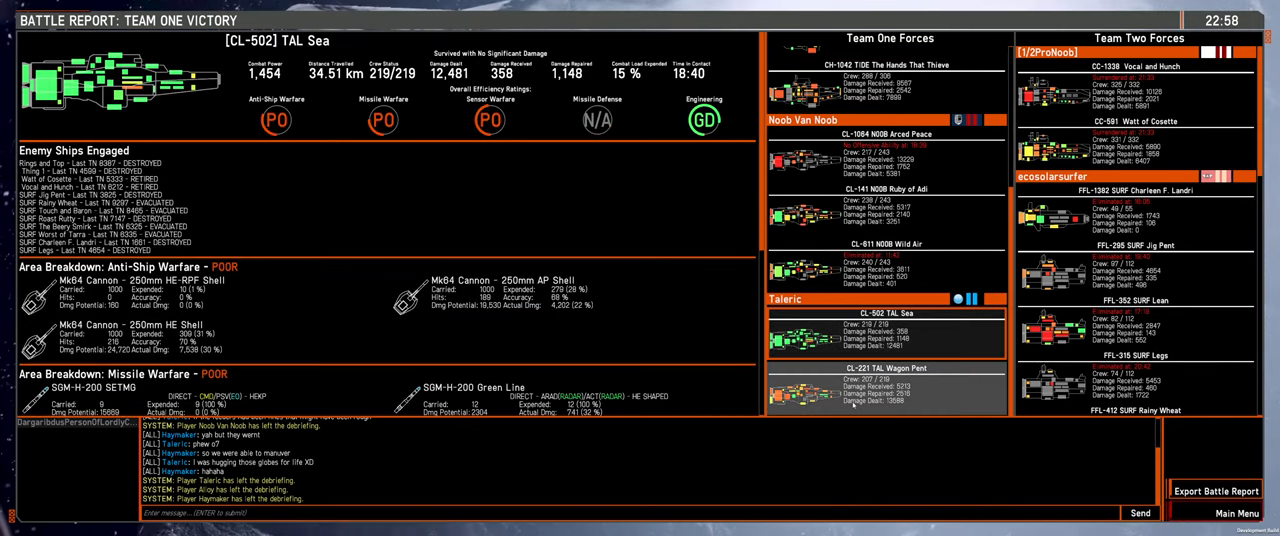
left_click(886, 388)
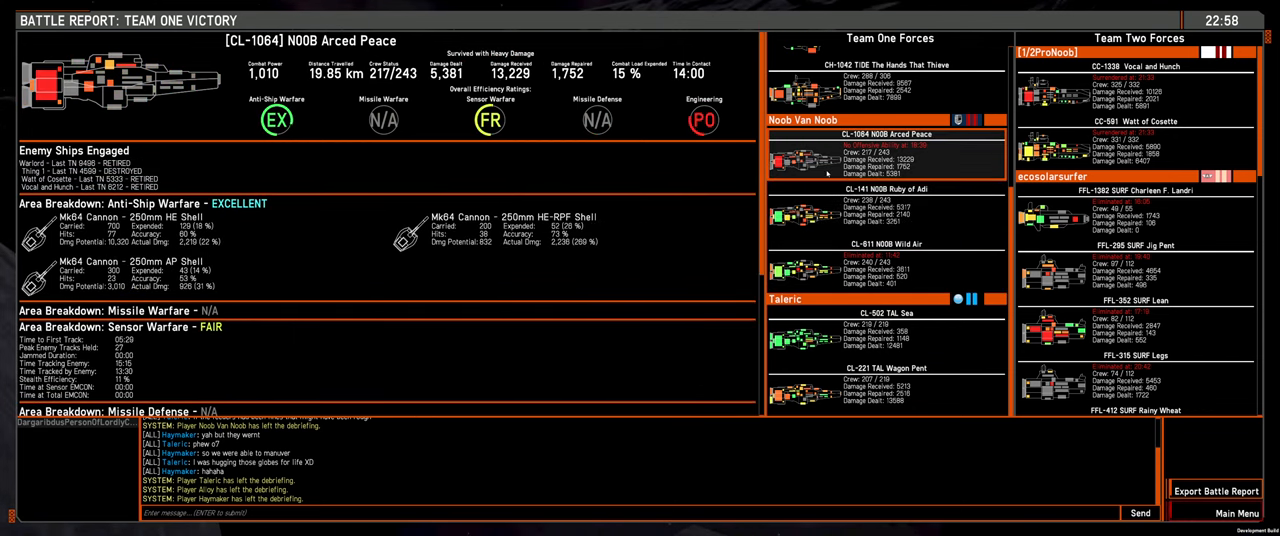
left_click(886, 264)
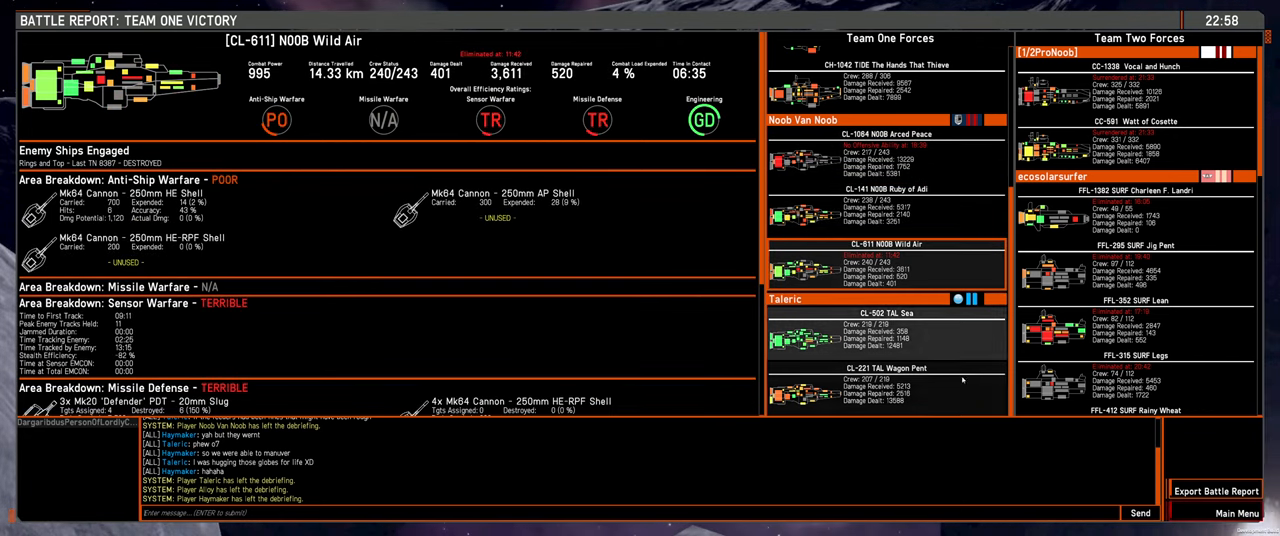
scroll("down", 3)
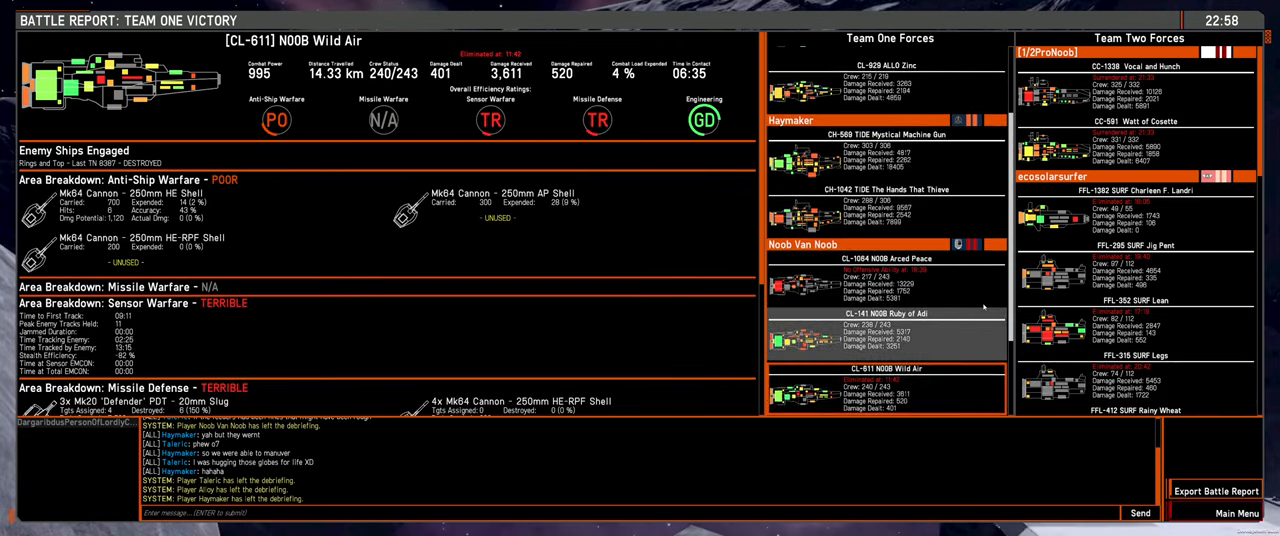